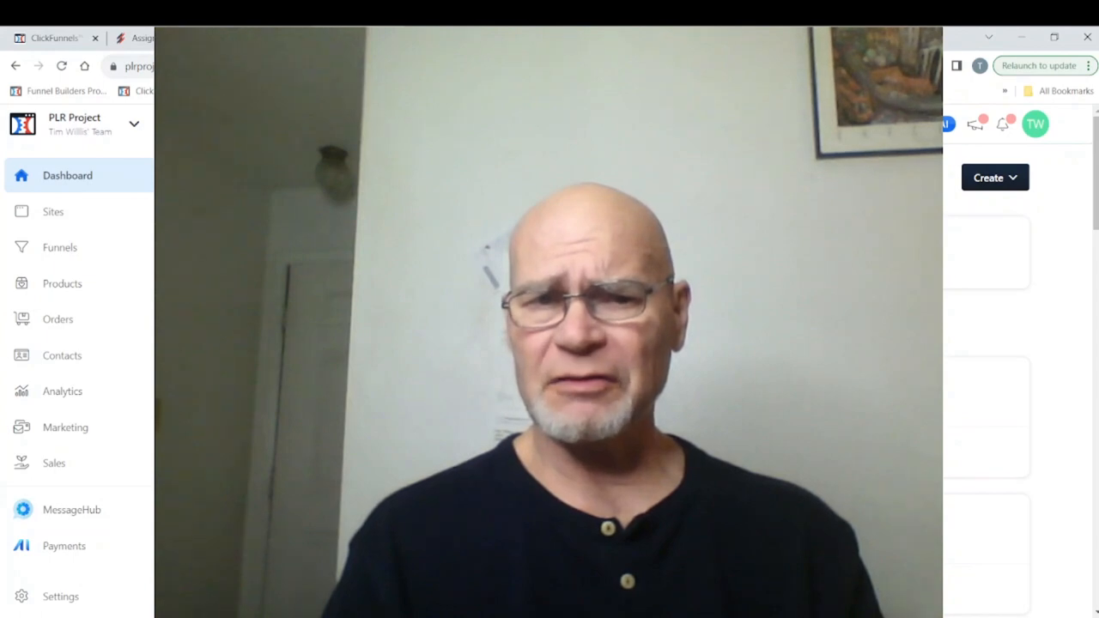
- Start a blank funnel from scratch under Funnels to open the New blank Funnel dialog
left_click(250, 38)
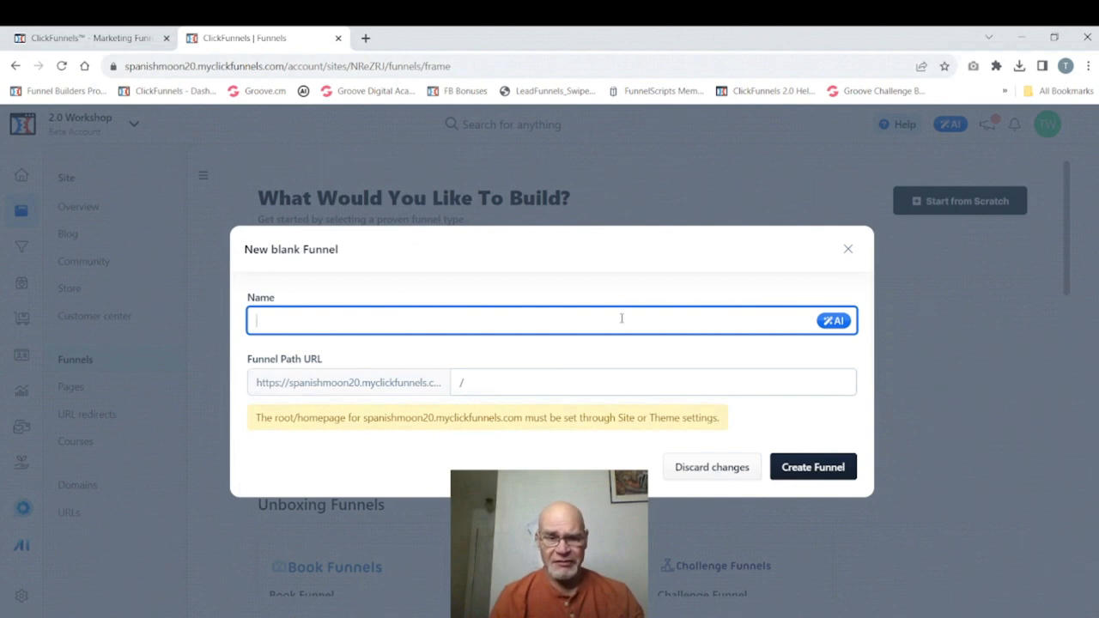
- Enter 'Page Demo' as the funnel name, auto-filling the /page-demo path
type("Page Demo")
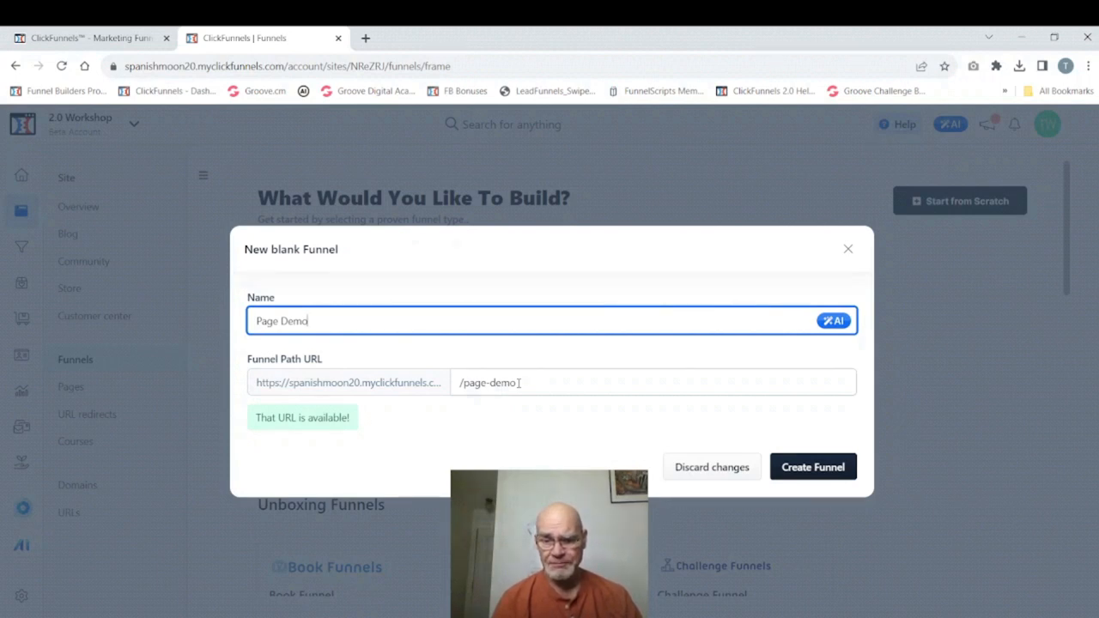
- Create the 'Page Demo' funnel and open its empty workflow editor
left_click(812, 466)
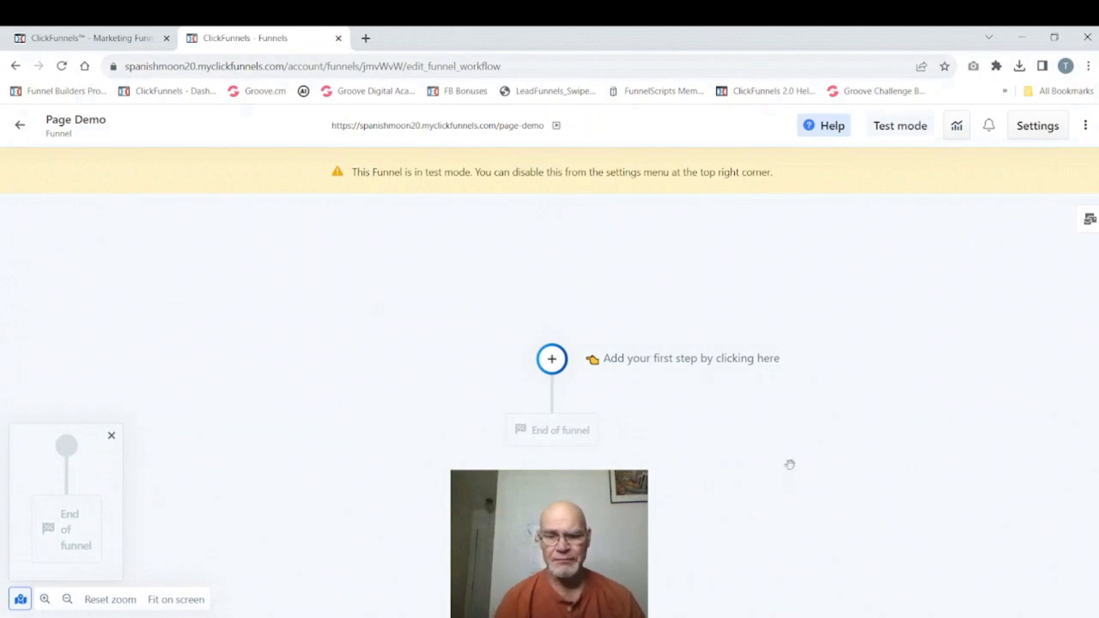
mouse_move(1021, 37)
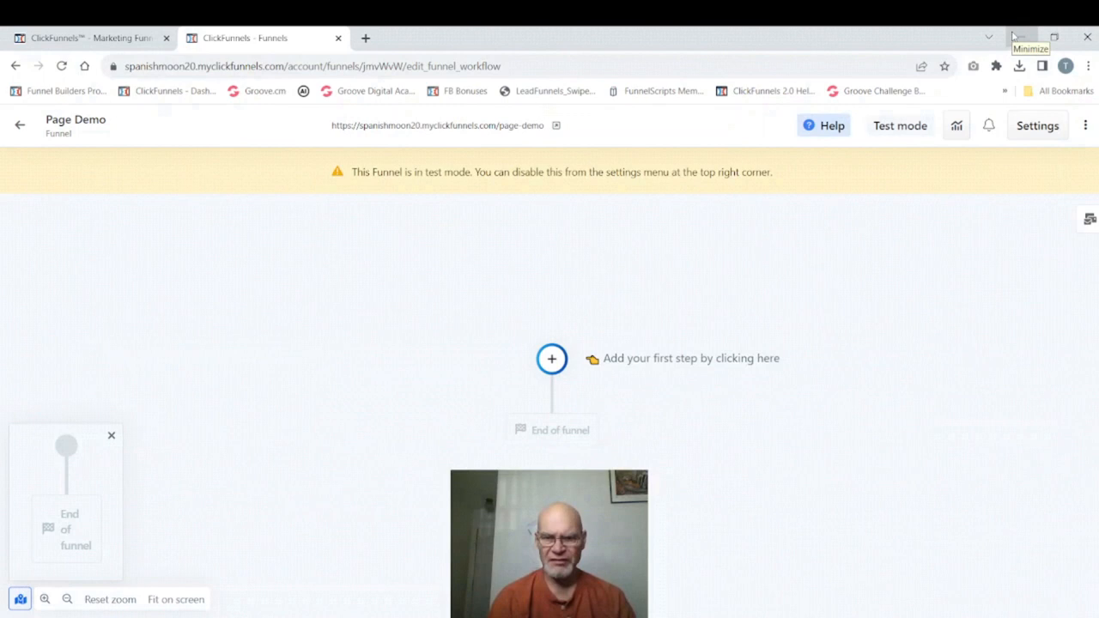
- Begin adding the first funnel step via the existing-page chooser
left_click(552, 358)
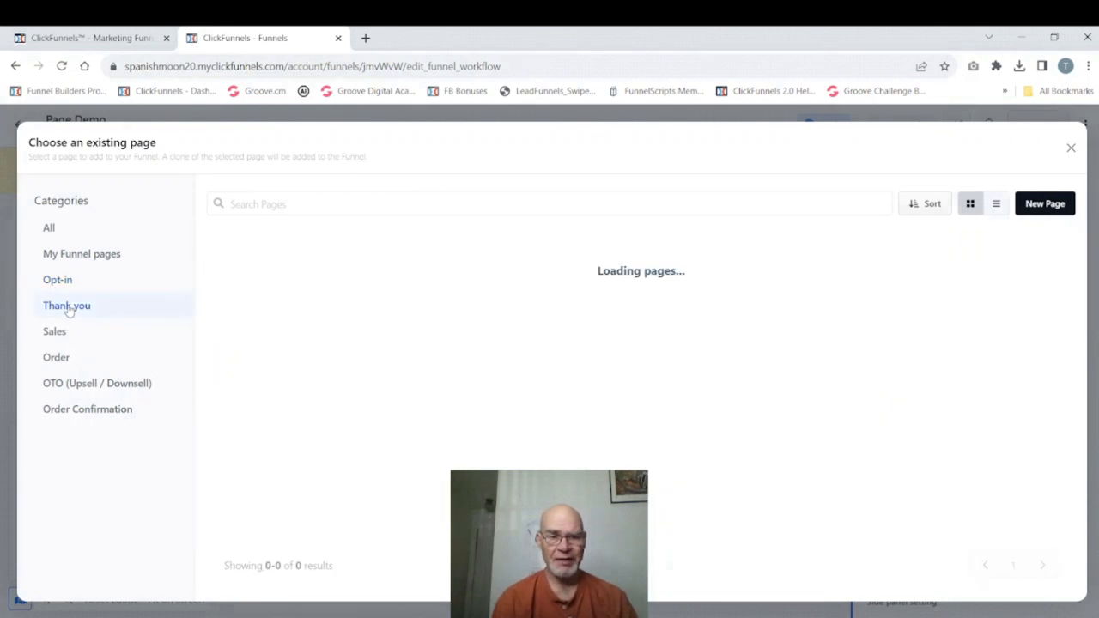
left_click(1045, 204)
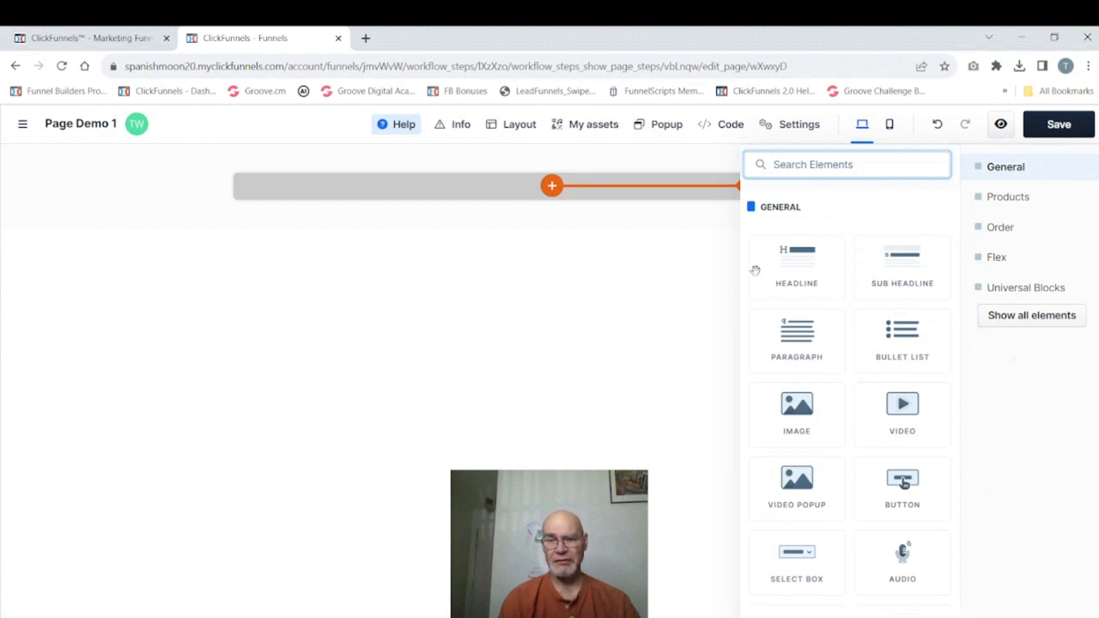
mouse_move(797, 268)
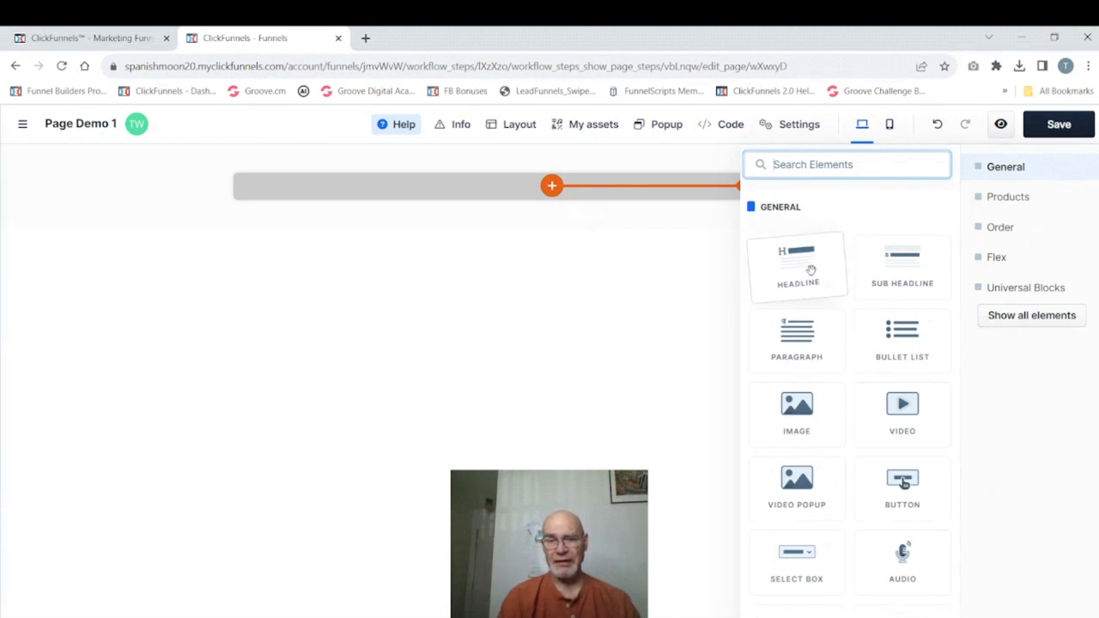
- Add a Headline element from the General elements to the empty Page Demo 1 section
left_click(551, 184)
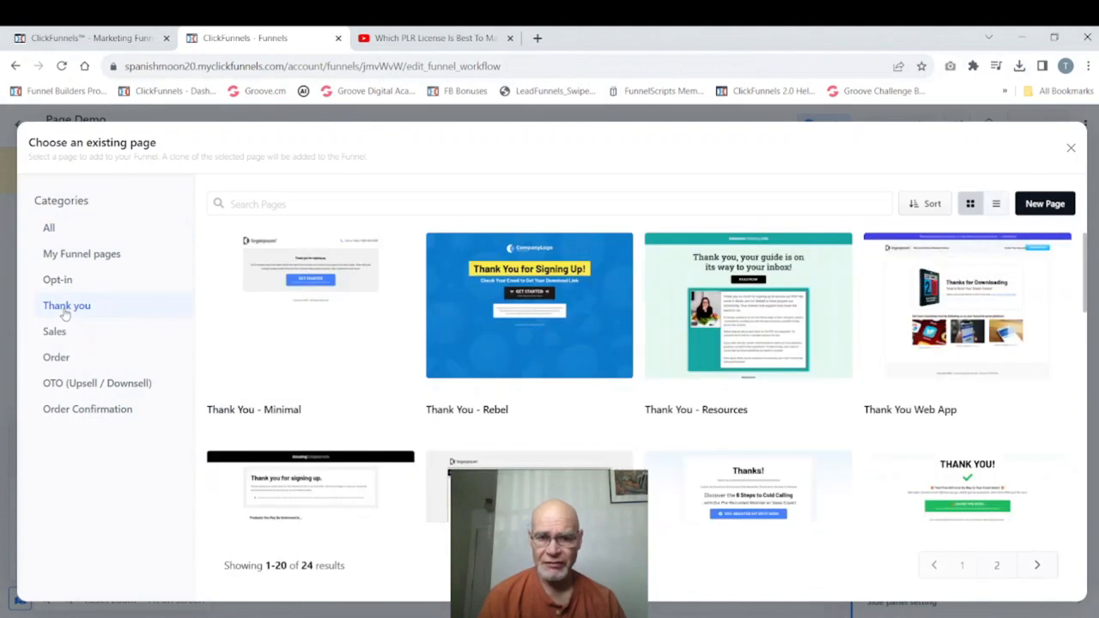
- Show the Thank you category of templates for a new Page Demo step
left_click(310, 305)
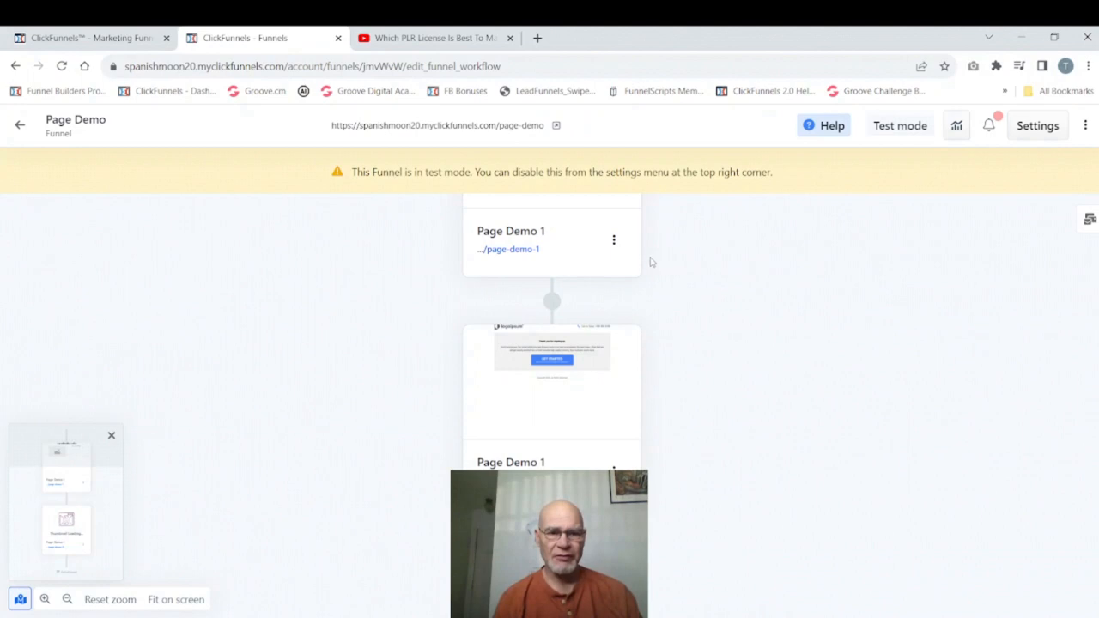
- Exit the funnel editor to the Funnels list and select Page Demo, shown in Test Mode
left_click(19, 125)
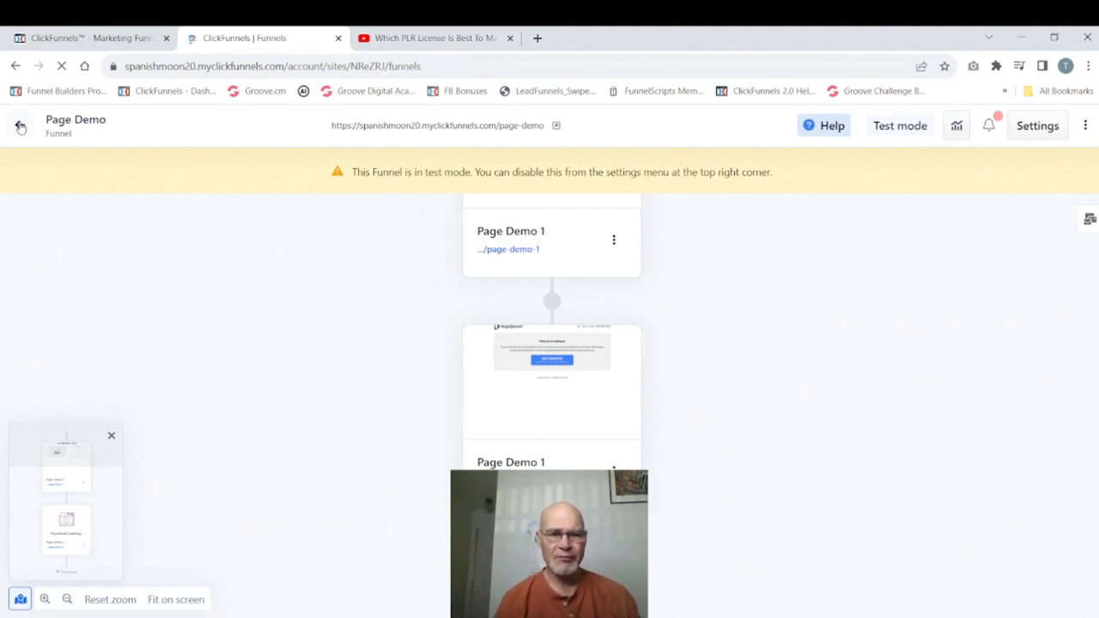
left_click(16, 126)
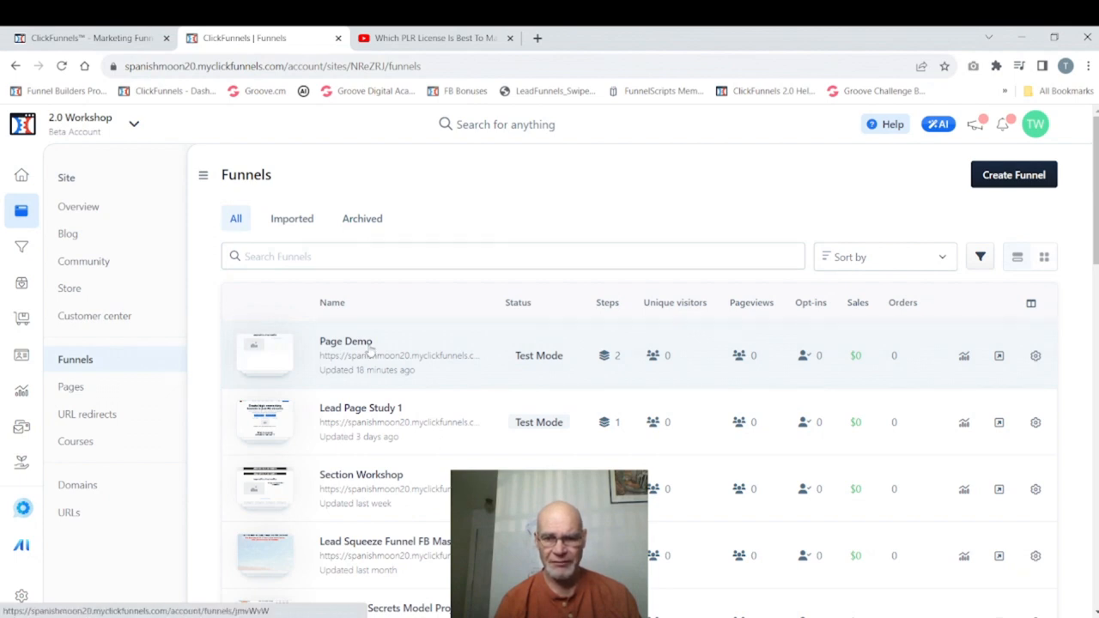
left_click(70, 386)
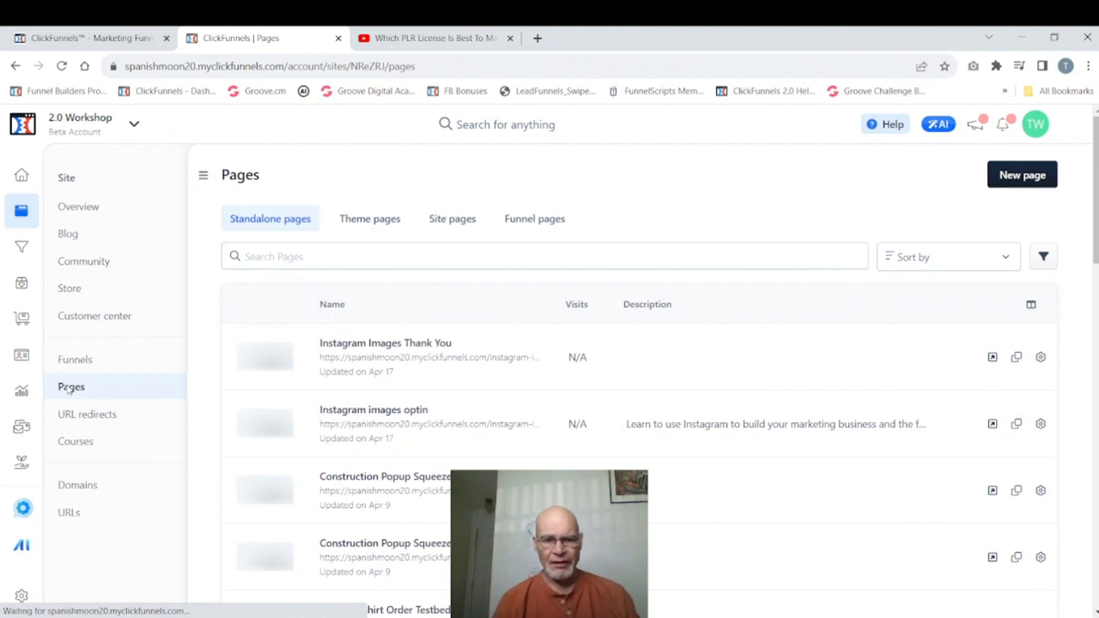
- Switch the Pages list to Theme pages, showing the Agency course templates
left_click(369, 218)
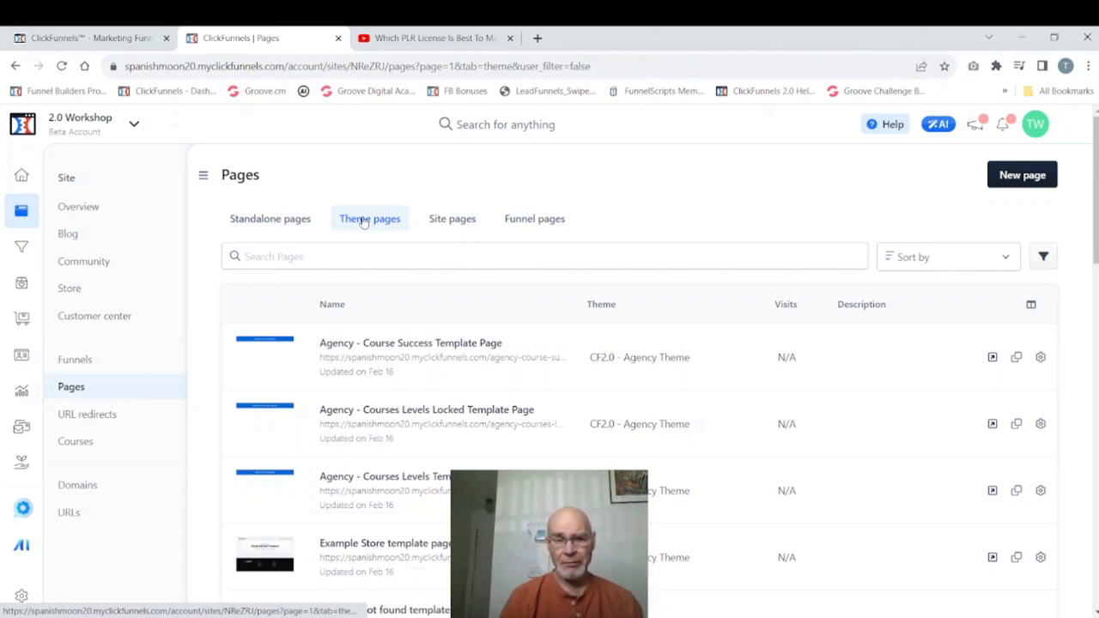
scroll("down", 3)
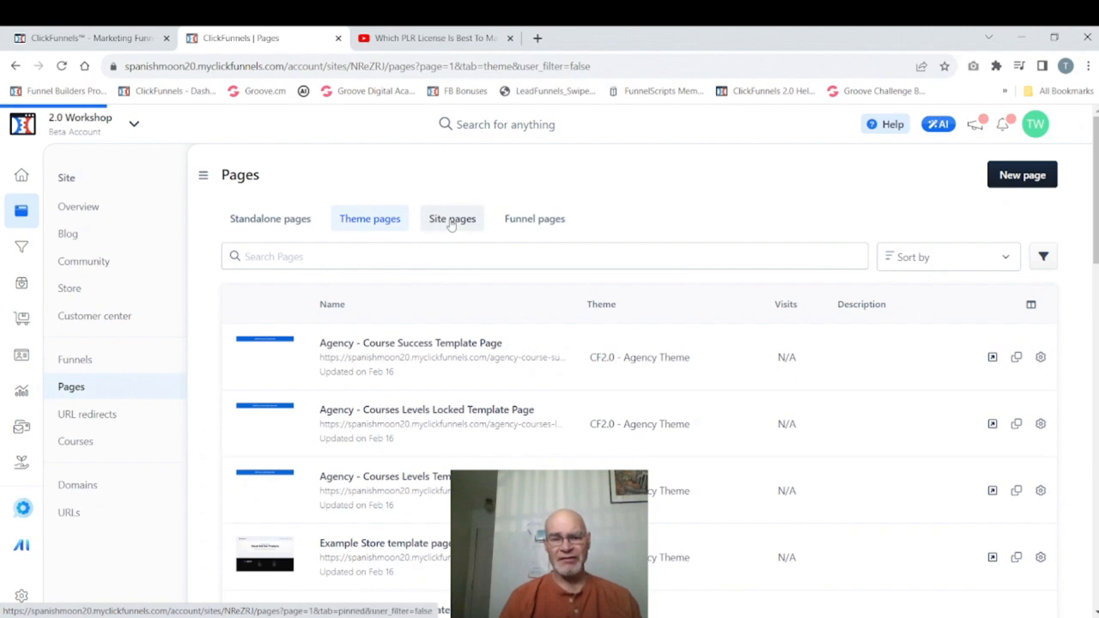
- Switch the Pages list to Site pages, then Funnel pages, showing both Page Demo 1 pages
left_click(534, 218)
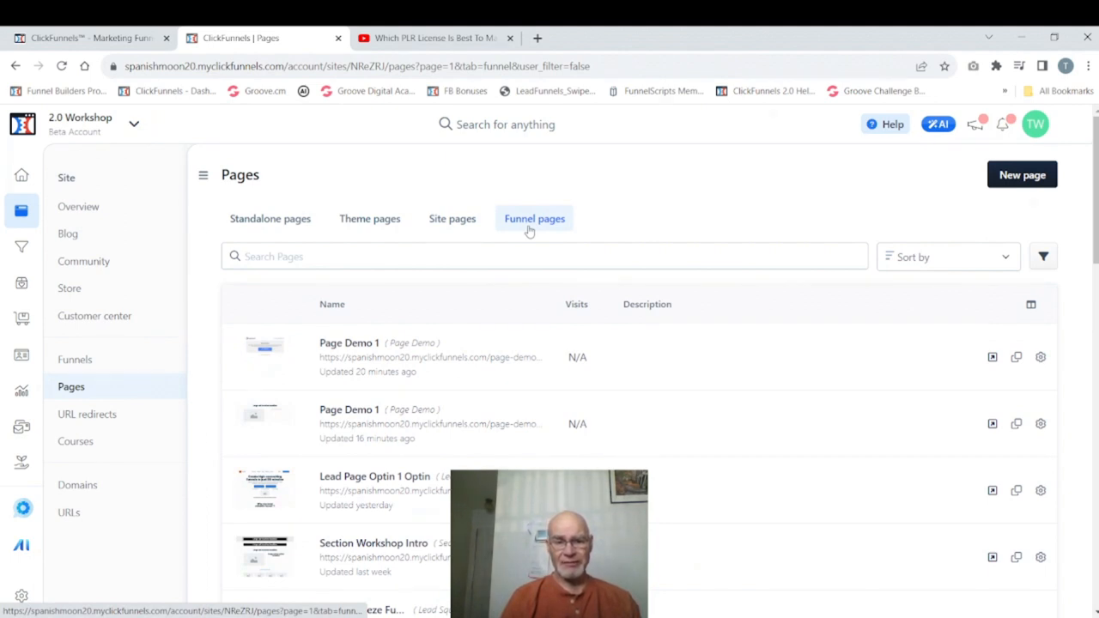
left_click(74, 359)
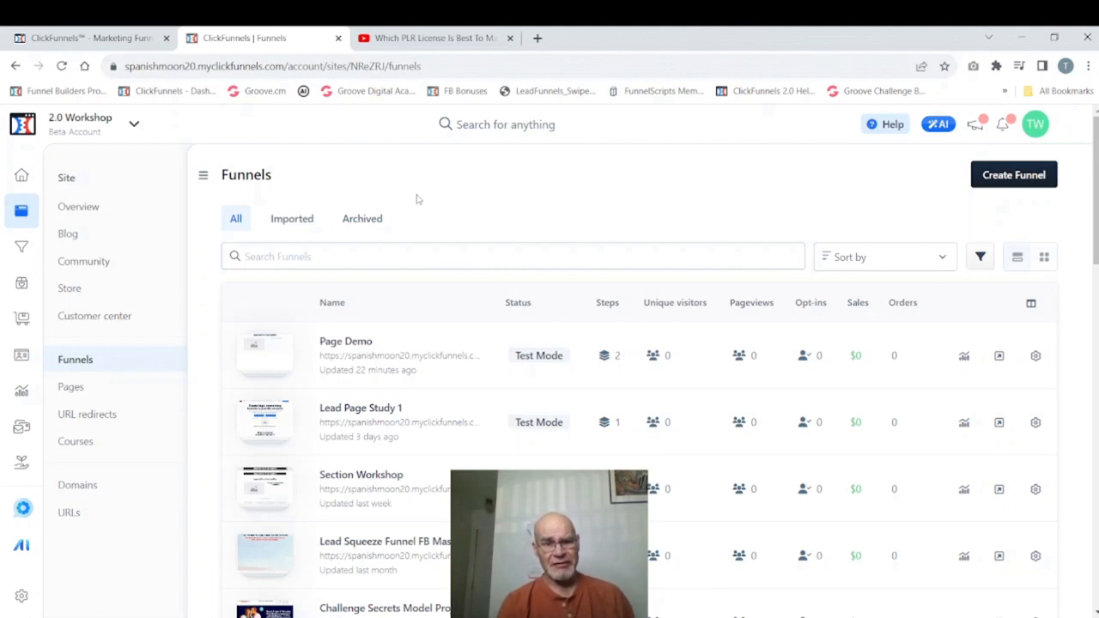